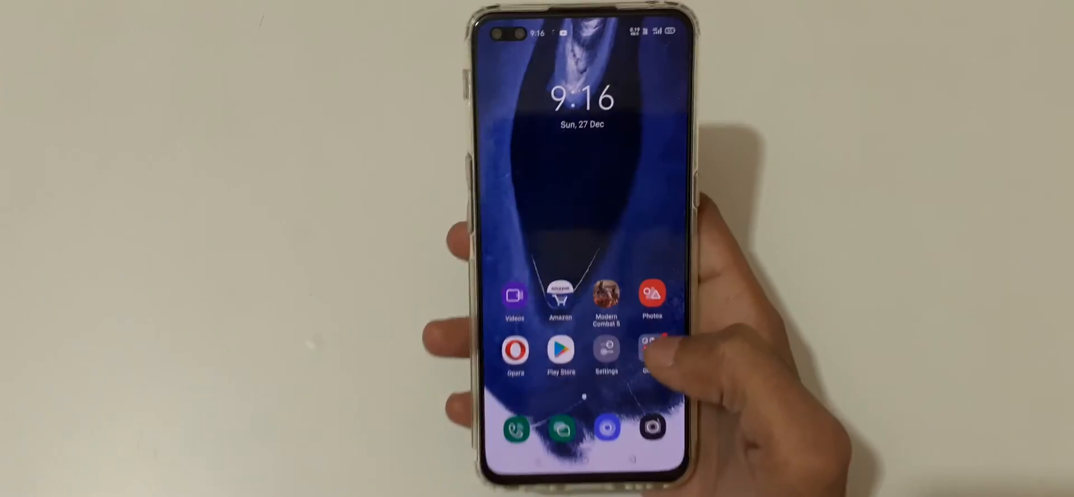
Step: Reach the Privacy page in Settings and scroll to the Privacy Protection options with App Lock
click(605, 351)
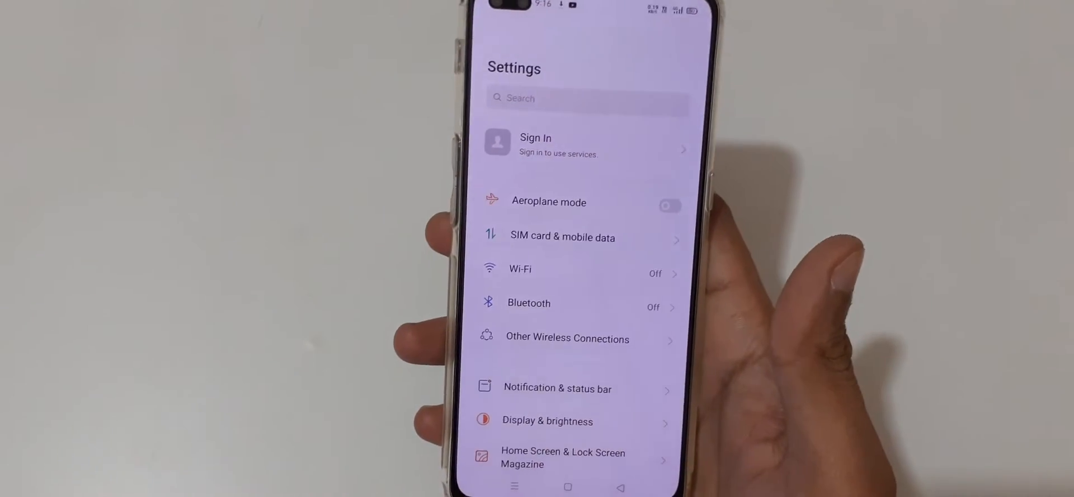
scroll(down, 3)
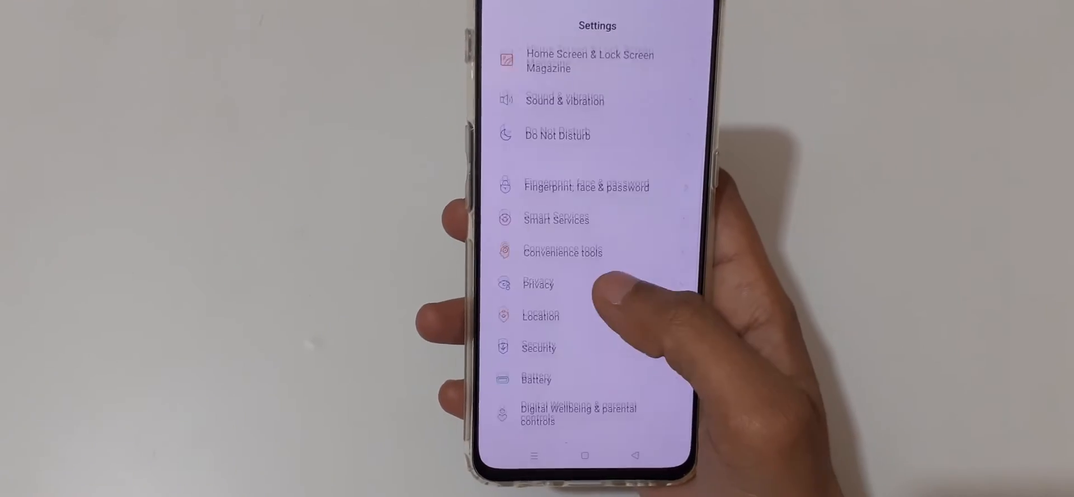
click(539, 284)
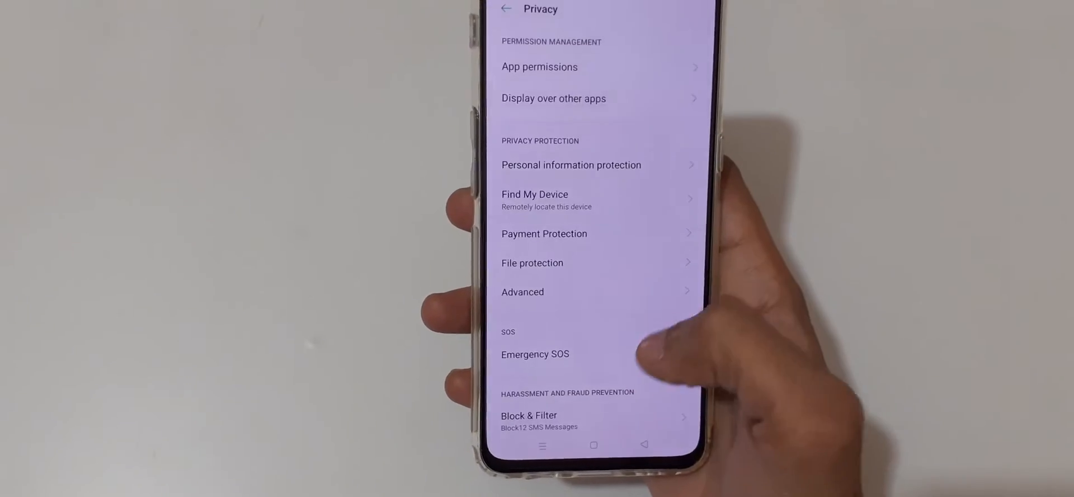
scroll(down, 3)
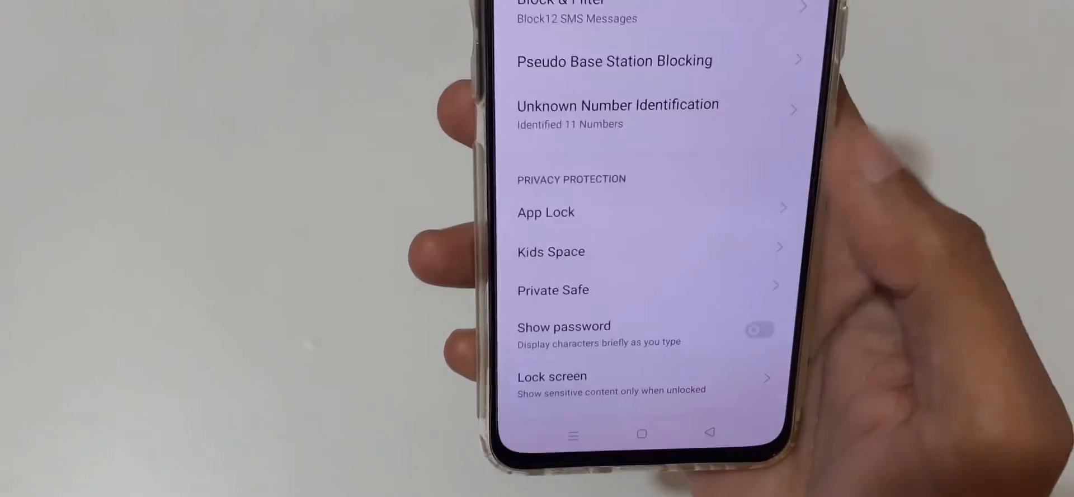
Step: Enter App Lock, create the privacy password and choose a security question for recovery
click(546, 211)
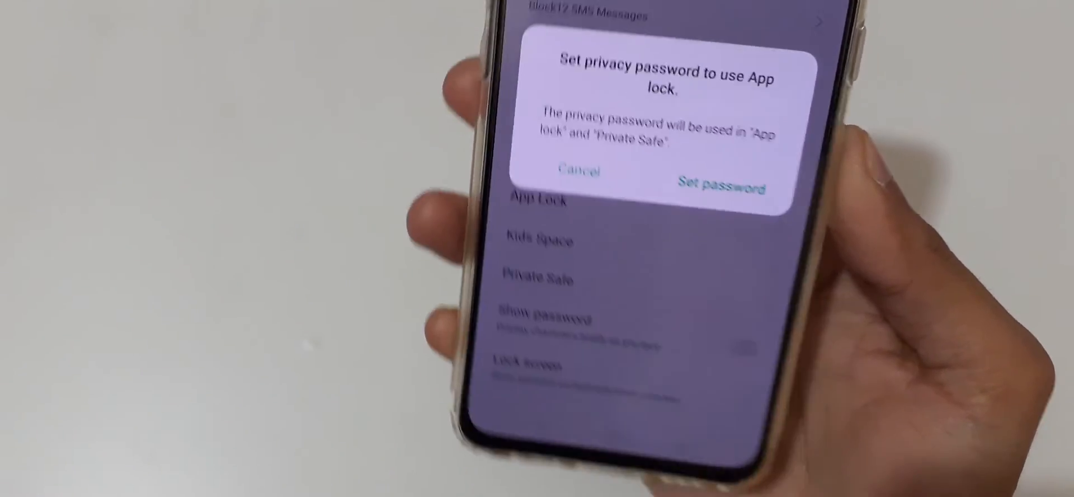
click(723, 187)
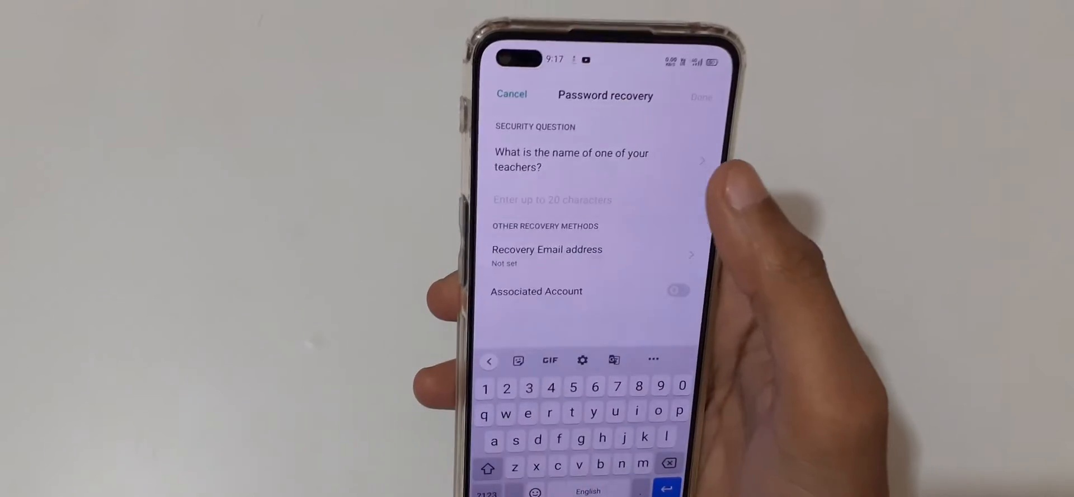
click(572, 159)
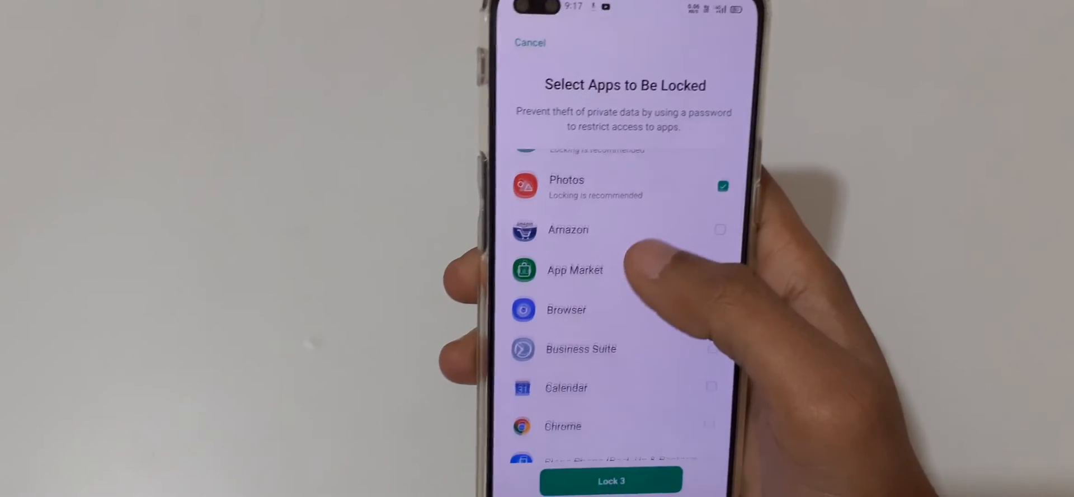
Step: Tick Amazon, Modern Combat 5 and one more app in the list and confirm Lock 3
scroll(down, 3)
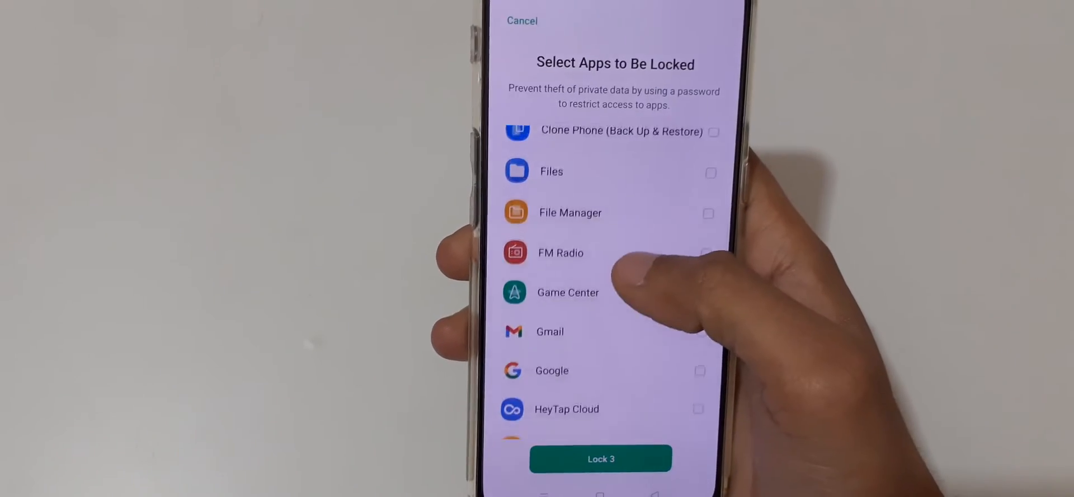
scroll(down, 3)
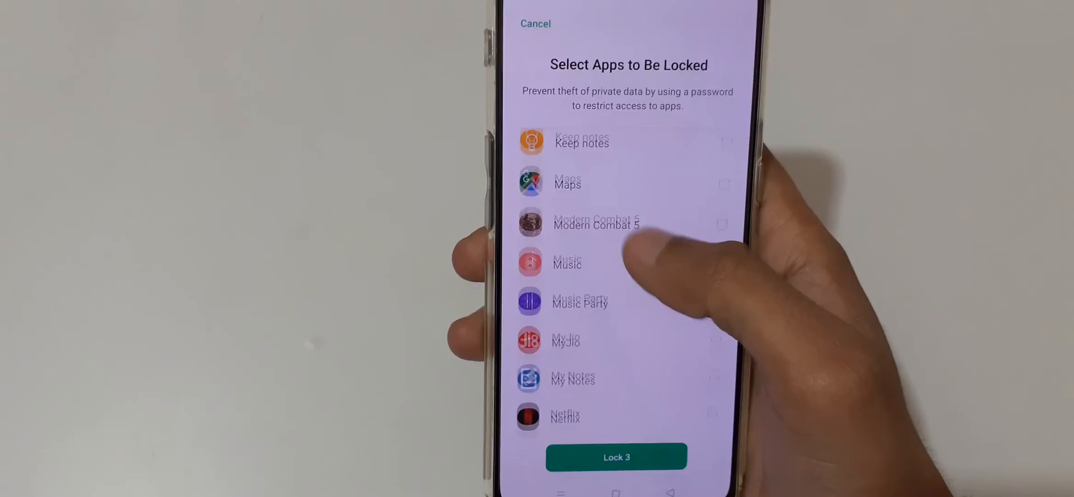
scroll(down, 3)
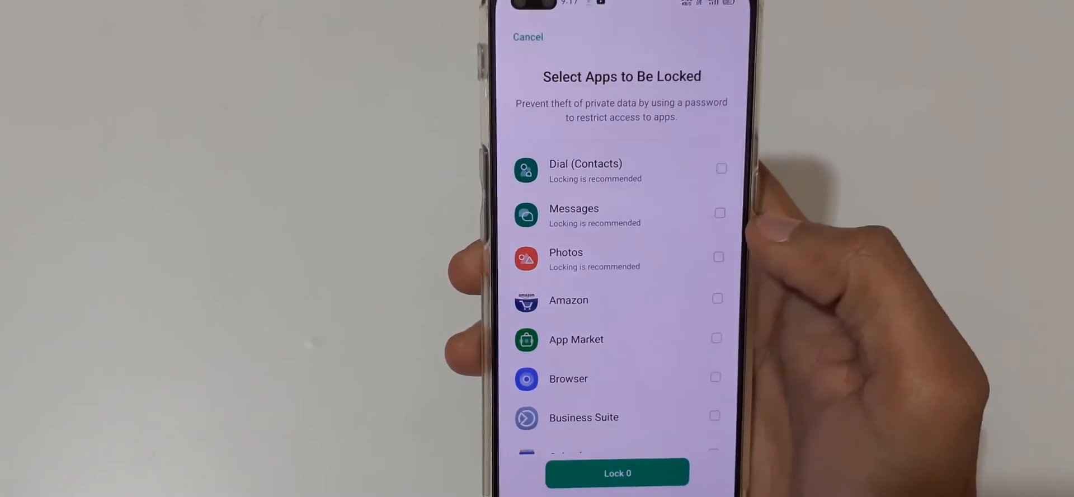
scroll(down, 3)
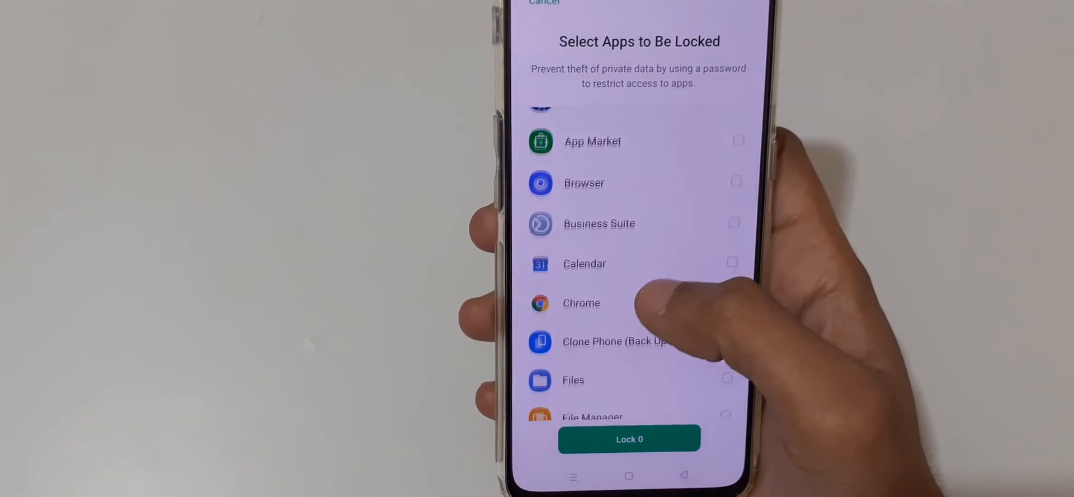
click(712, 215)
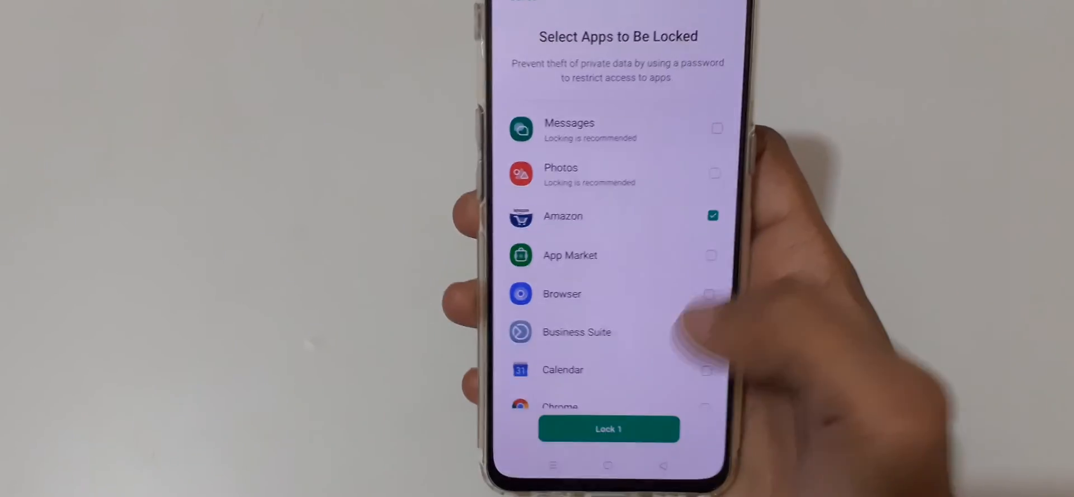
scroll(down, 3)
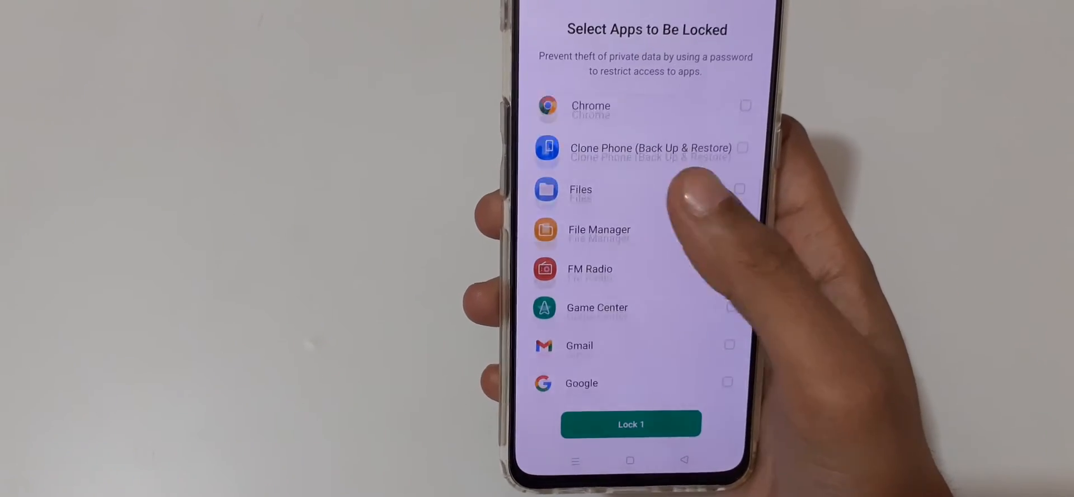
scroll(down, 3)
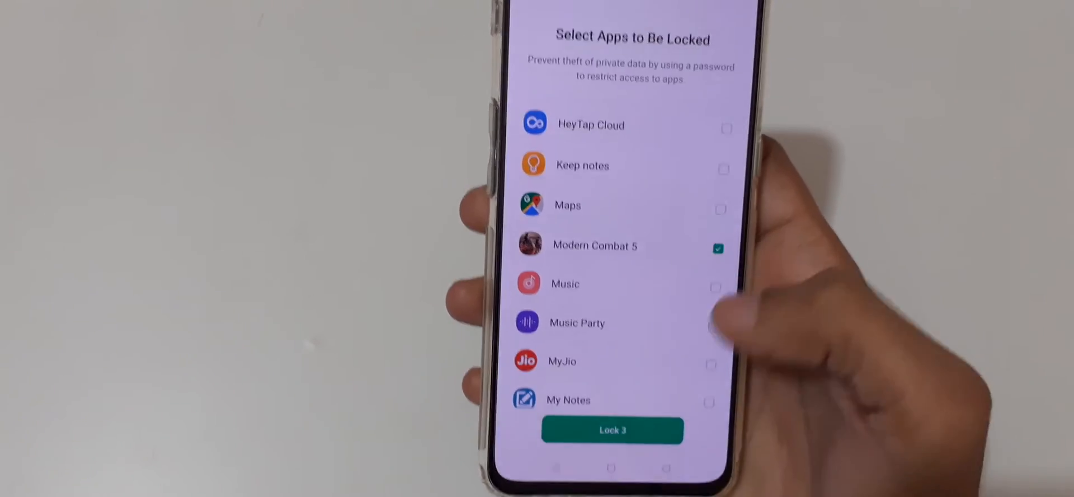
click(612, 431)
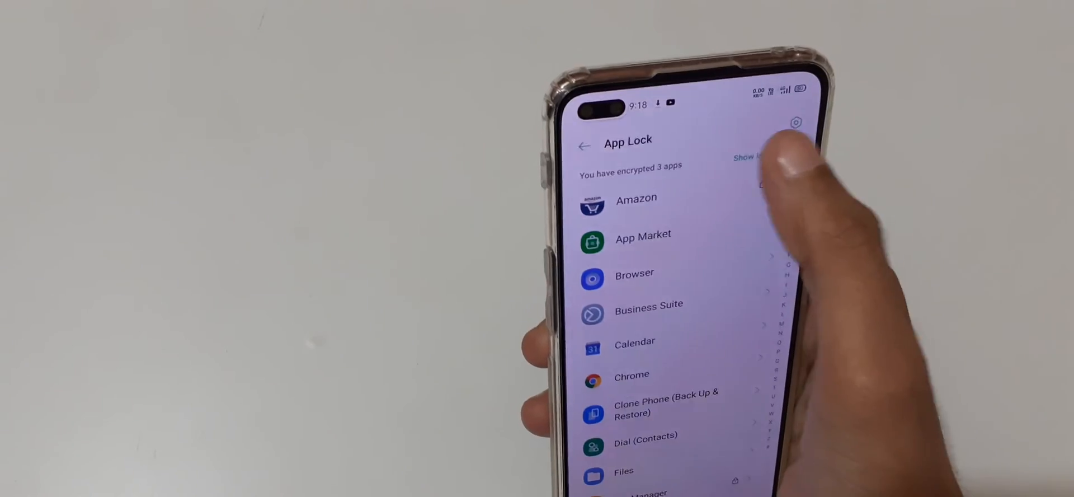
Step: Return to the home screen and launch Modern Combat 5, which now asks for a fingerprint
click(745, 156)
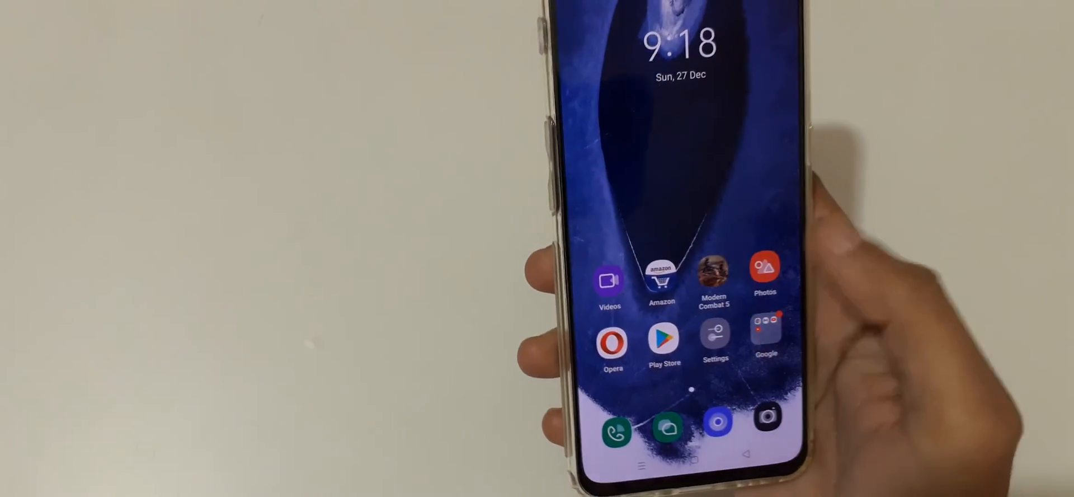
click(714, 274)
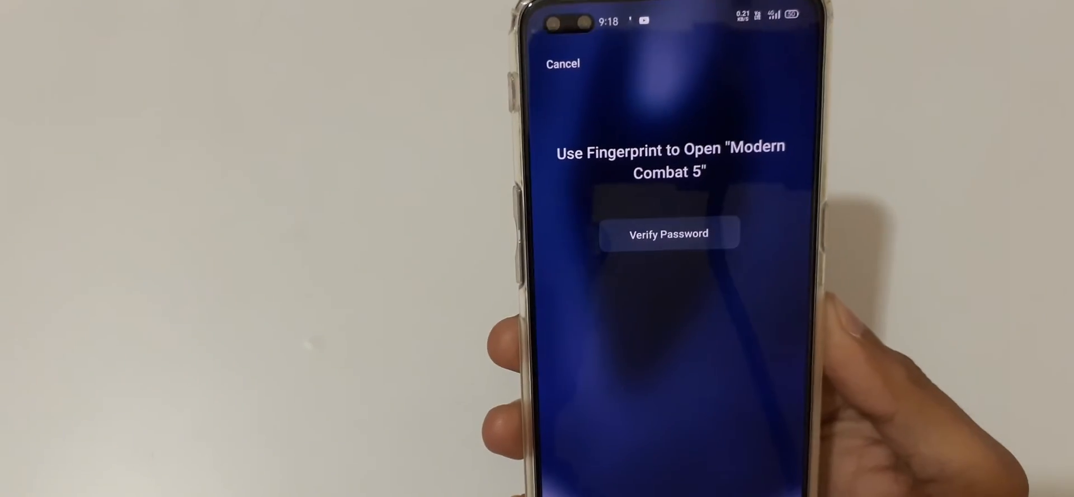